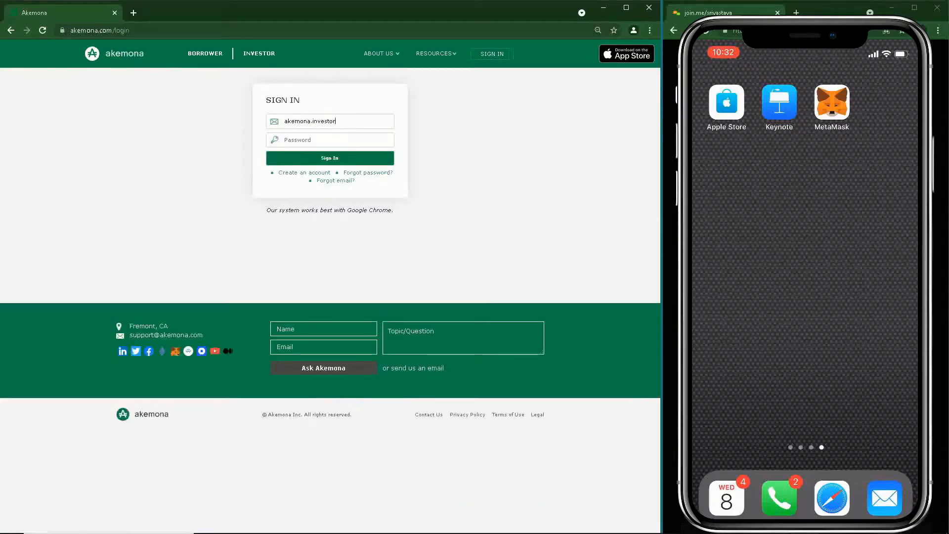
- Begin the investor email with '+1@g' in the Akemona sign-in Email field
text(+1@g)
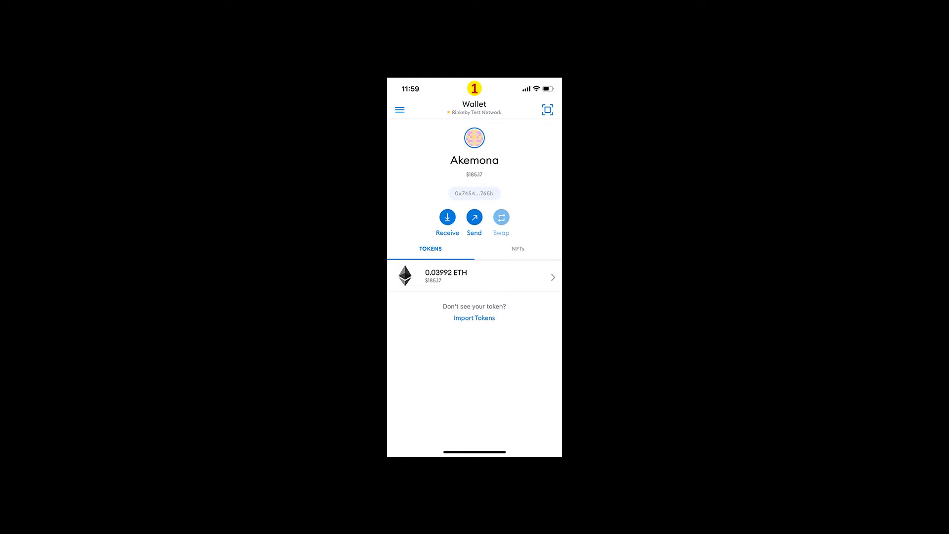
- From MetaMask's side menu reach Networks and start a new custom network entry for Polygon Mainnet
click(400, 110)
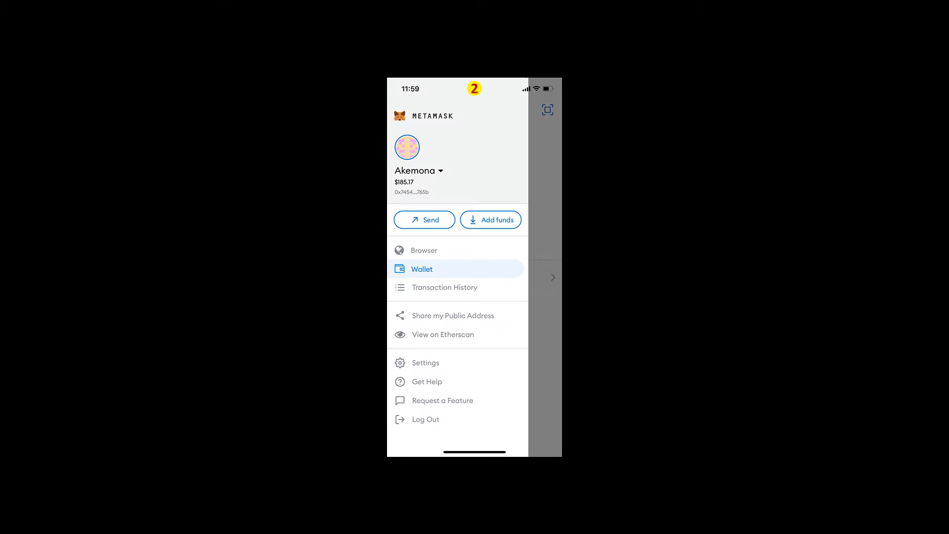
click(425, 362)
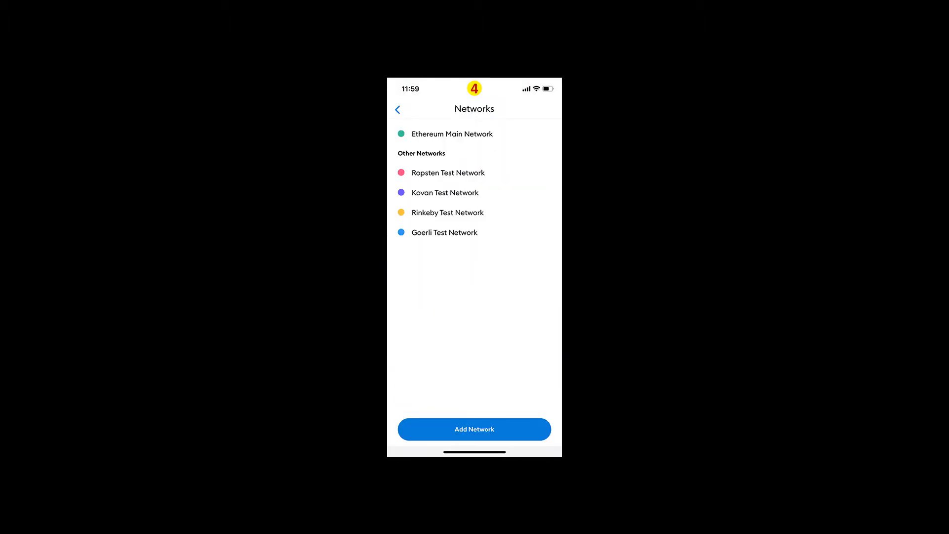
click(474, 429)
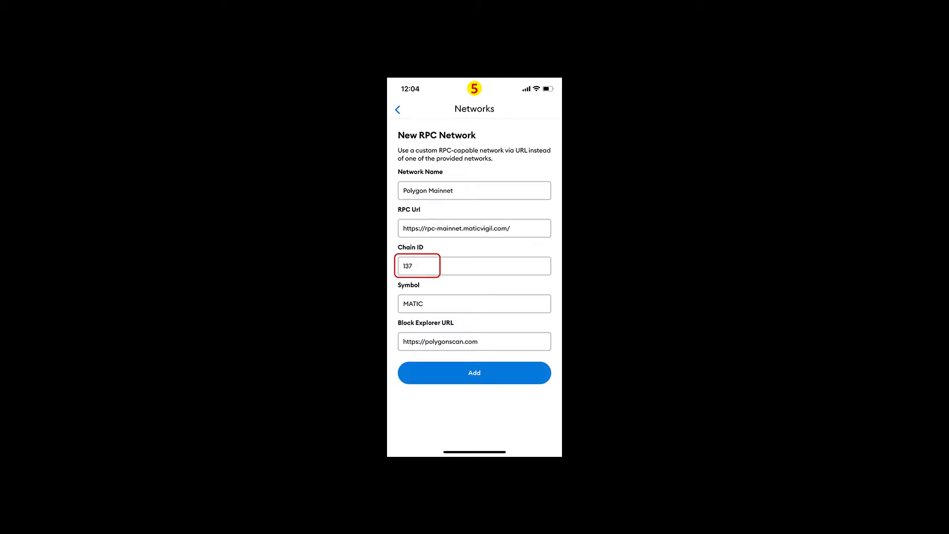
click(473, 341)
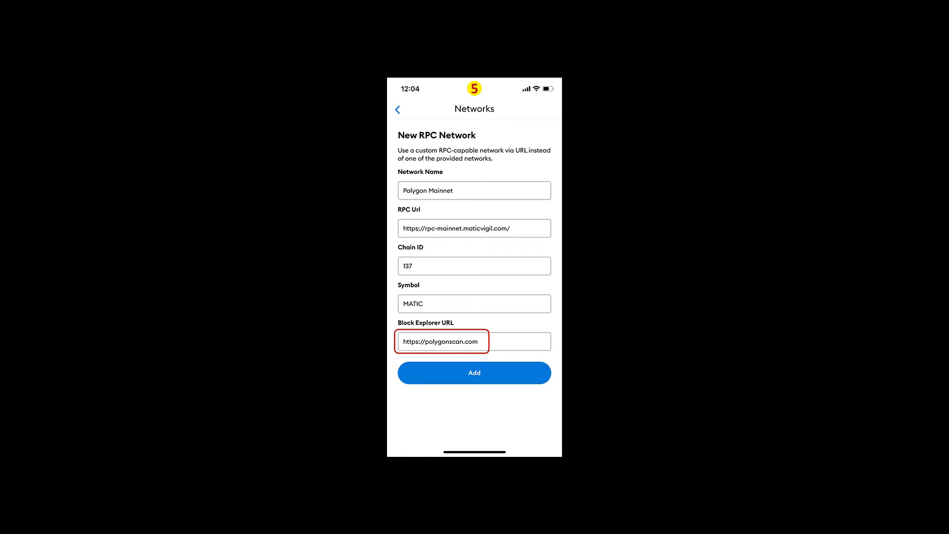
click(473, 373)
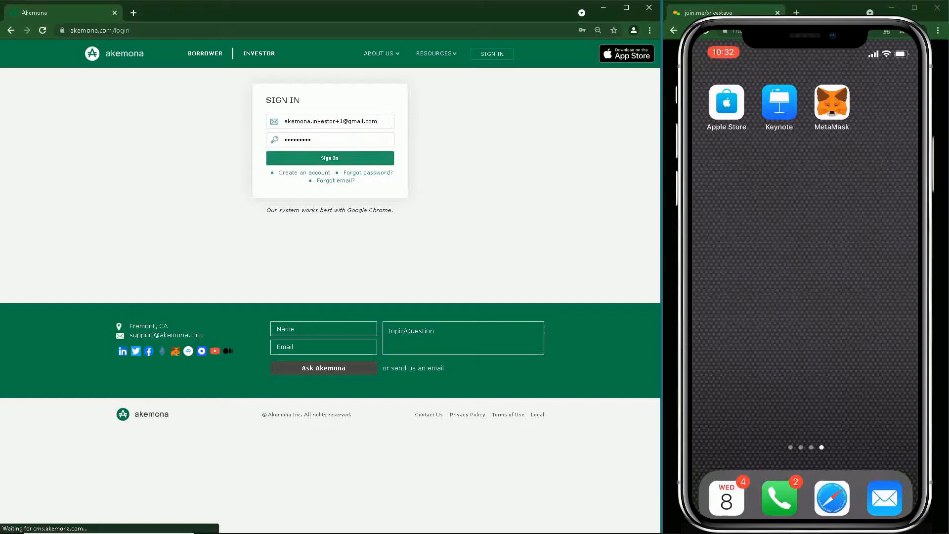
- Sign in as the investor and choose WalletConnect to display the linking QR code
click(329, 159)
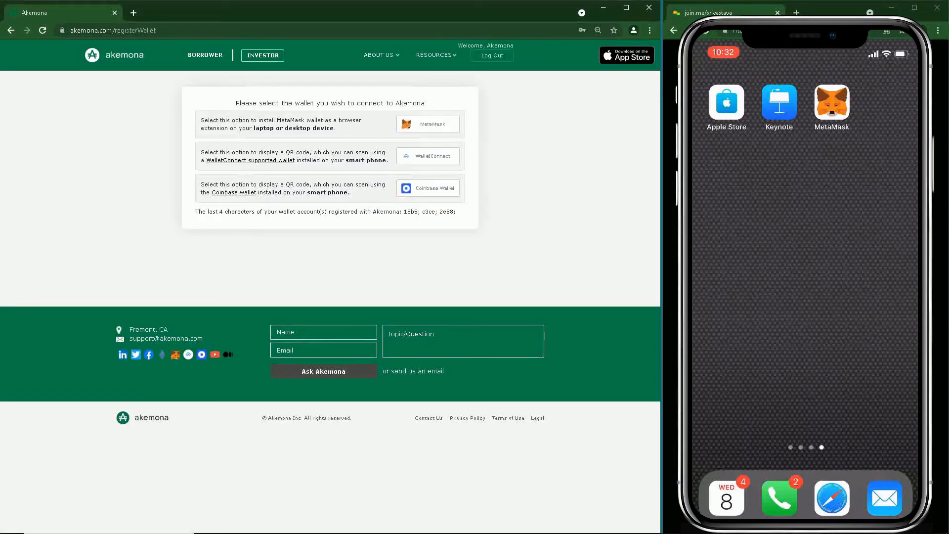
click(427, 155)
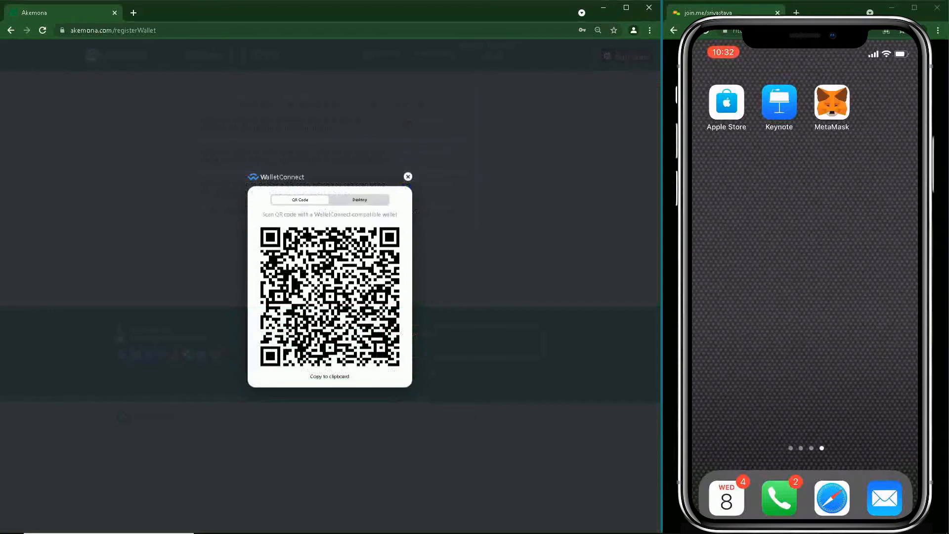
- Scan the Akemona QR code from MetaMask on the phone and approve connecting to akemona.com
click(831, 100)
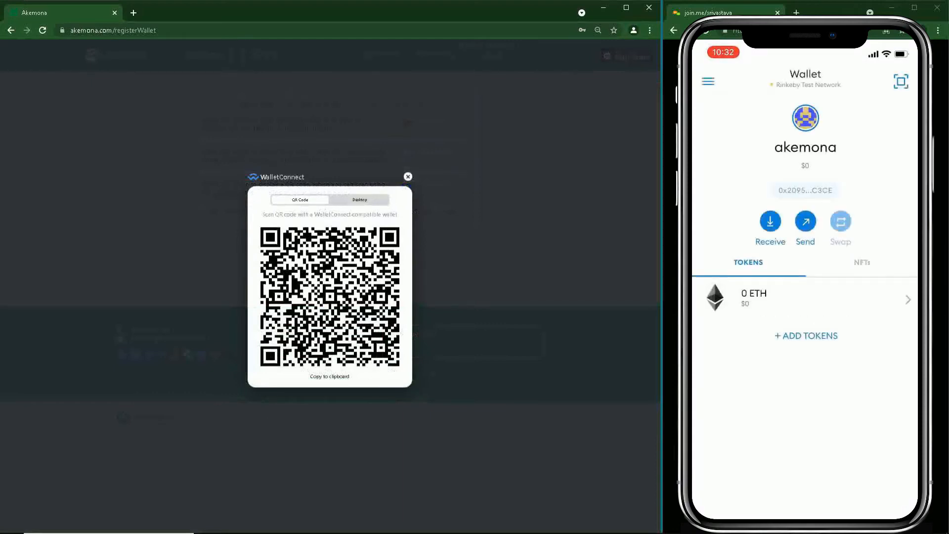
click(900, 81)
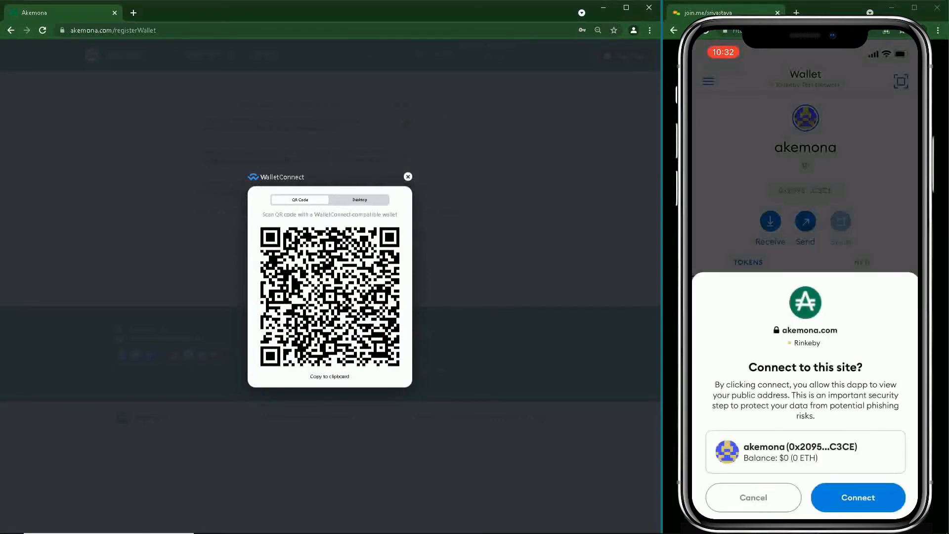
click(856, 497)
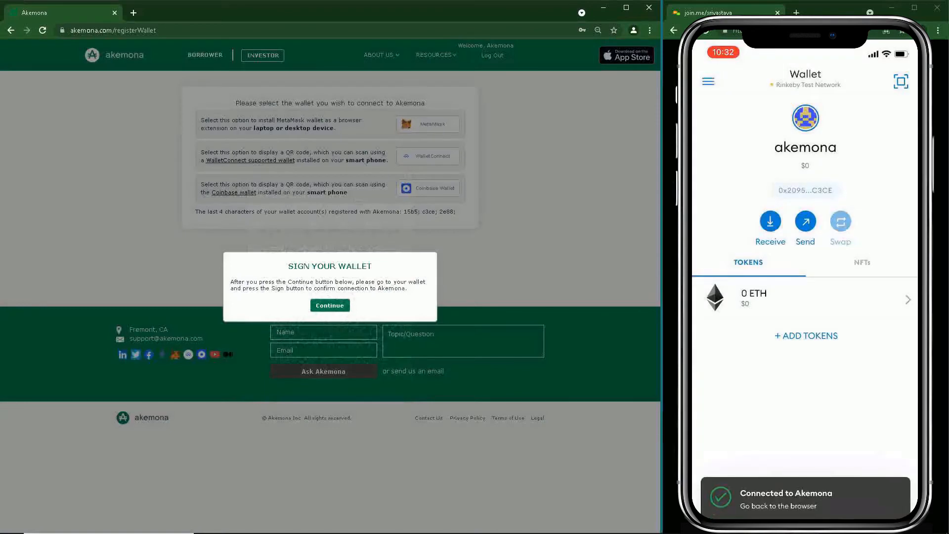
- Continue past the Sign Your Wallet dialog and sign the connection message in MetaMask
click(329, 306)
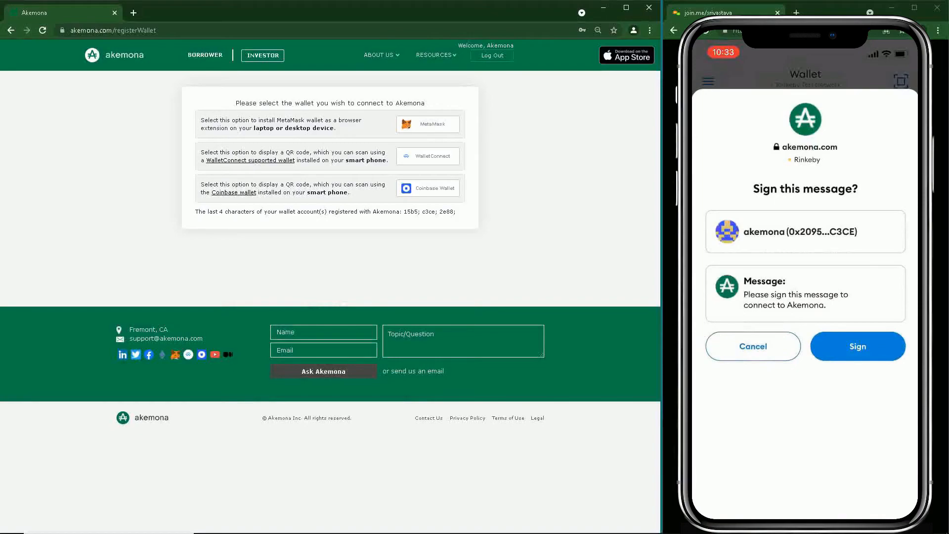
click(857, 346)
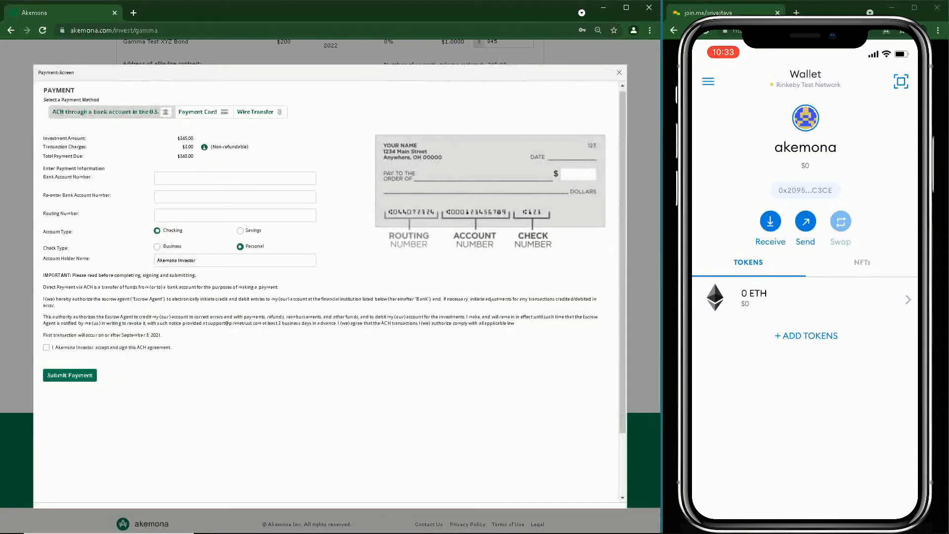
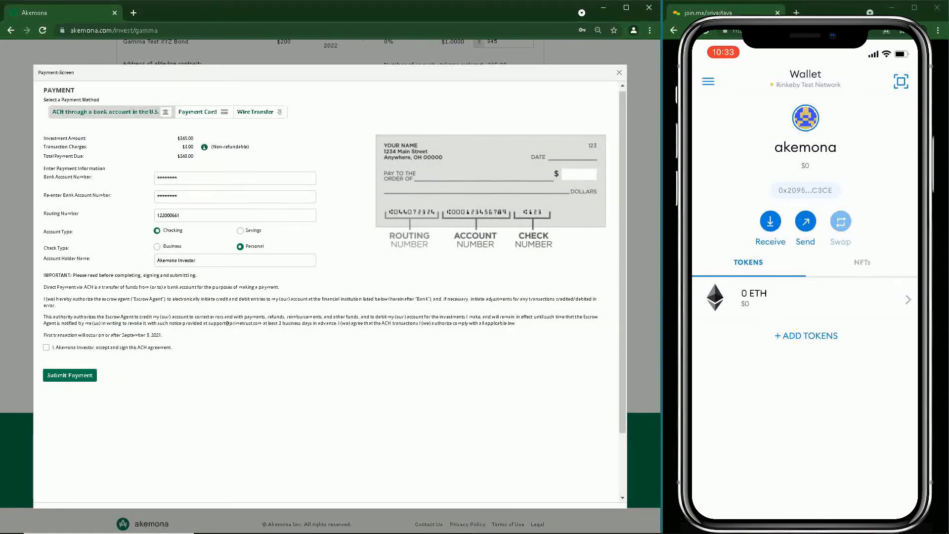
click(69, 375)
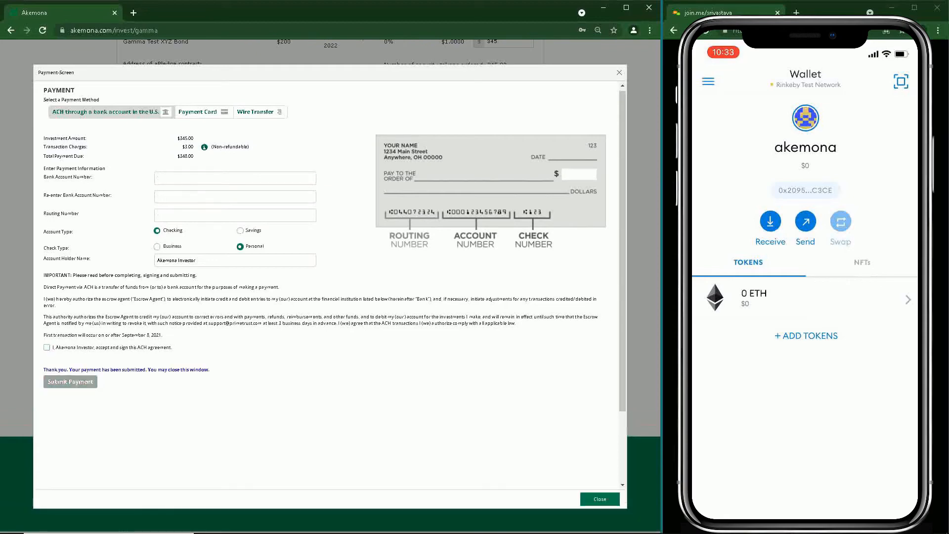
click(598, 499)
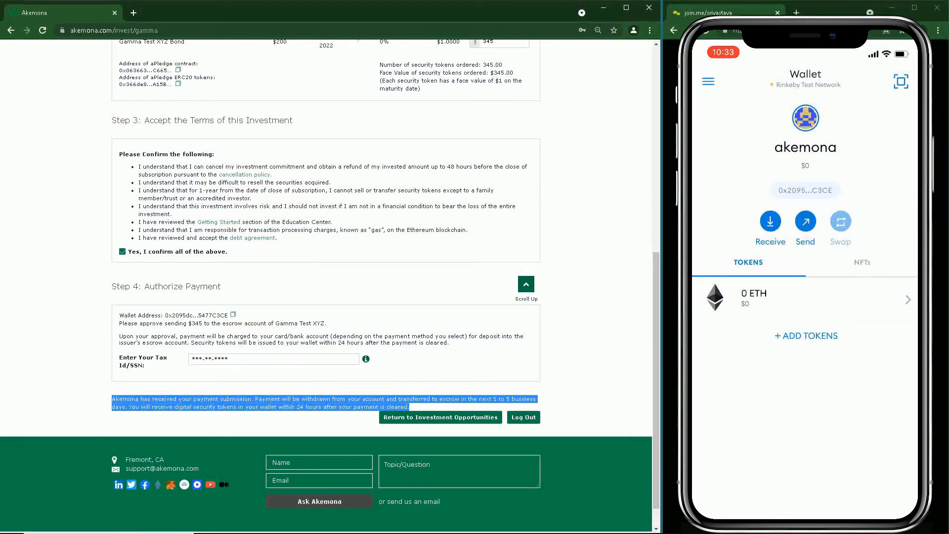
click(440, 417)
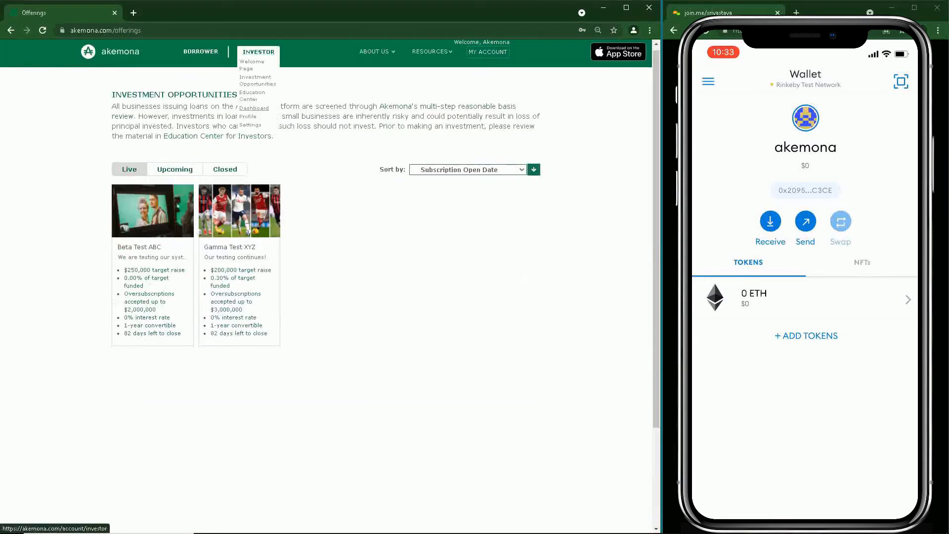
- Review the pending $345 Gamma Test XYZ purchase on the investor dashboard and reach the account options
click(253, 107)
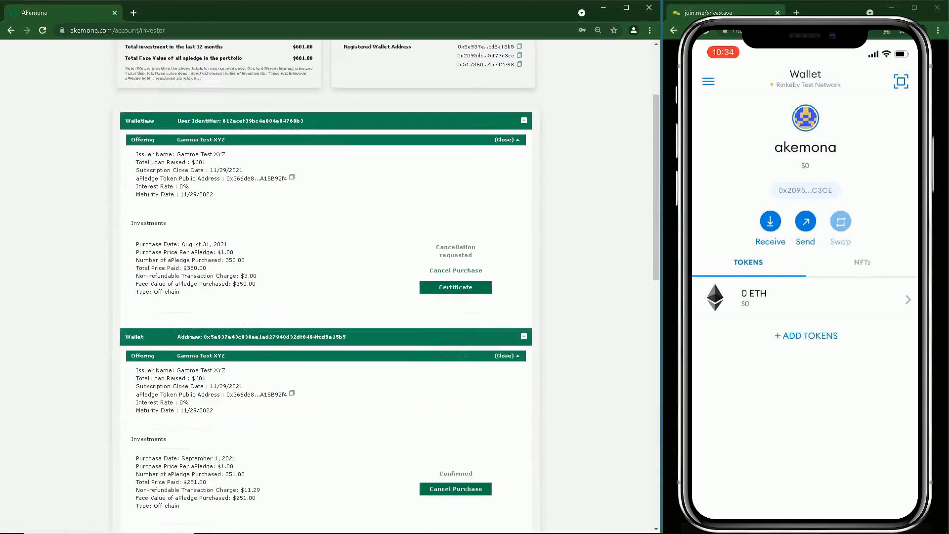
scroll(down, 3)
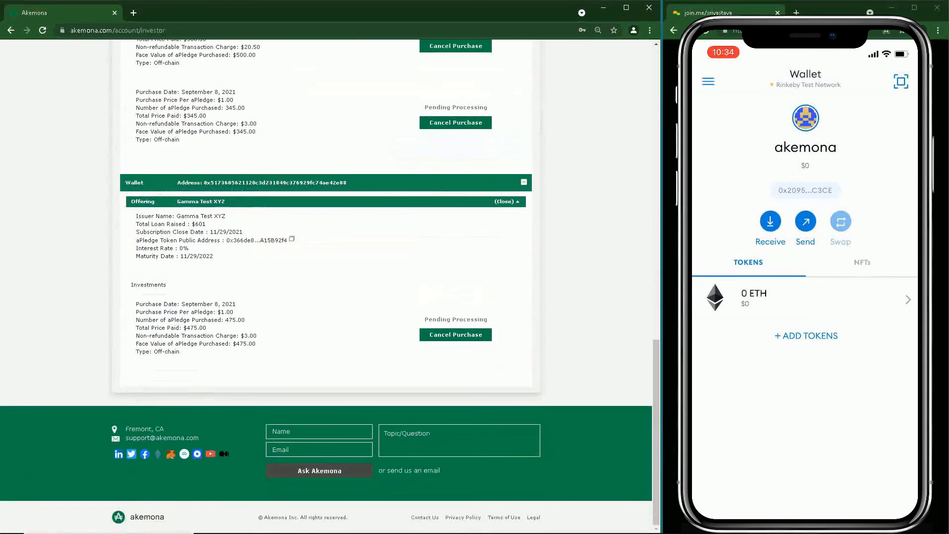
double_click(234, 319)
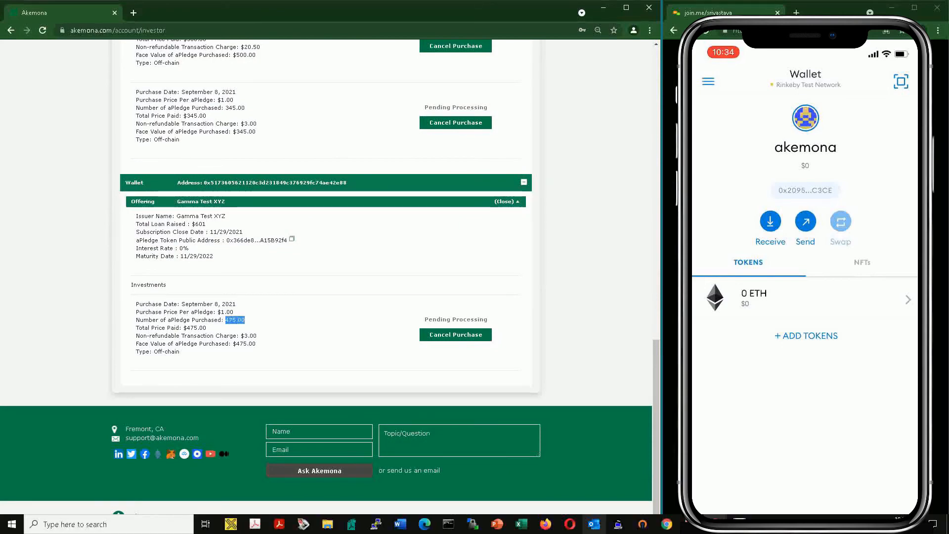
scroll(up, 3)
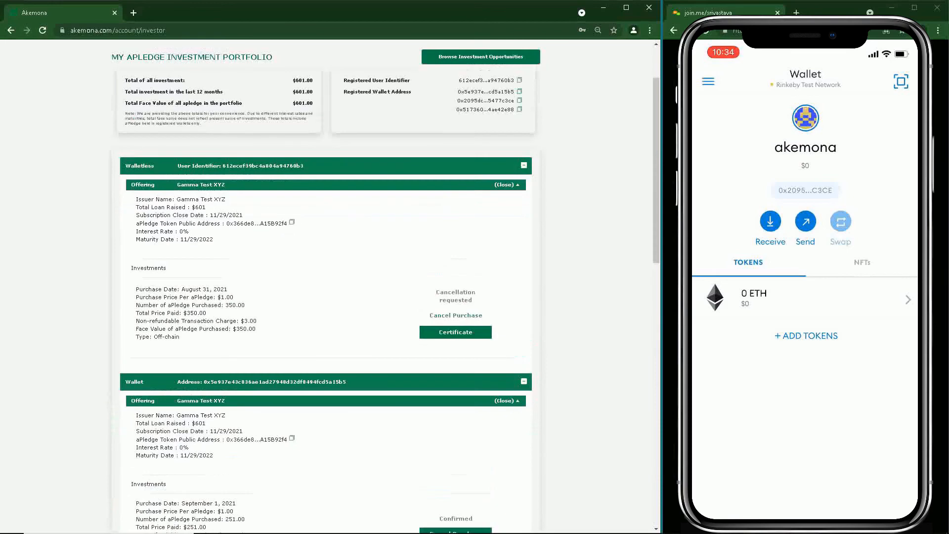
click(487, 55)
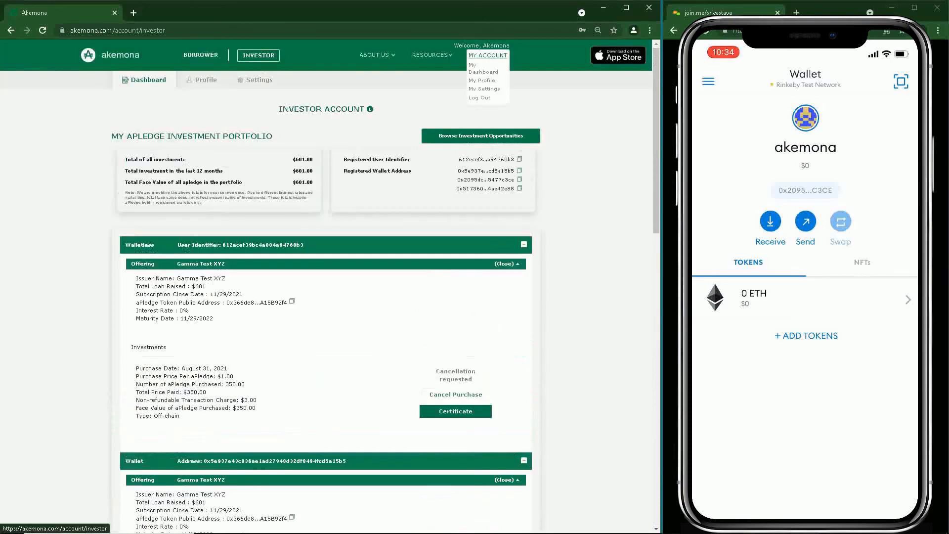